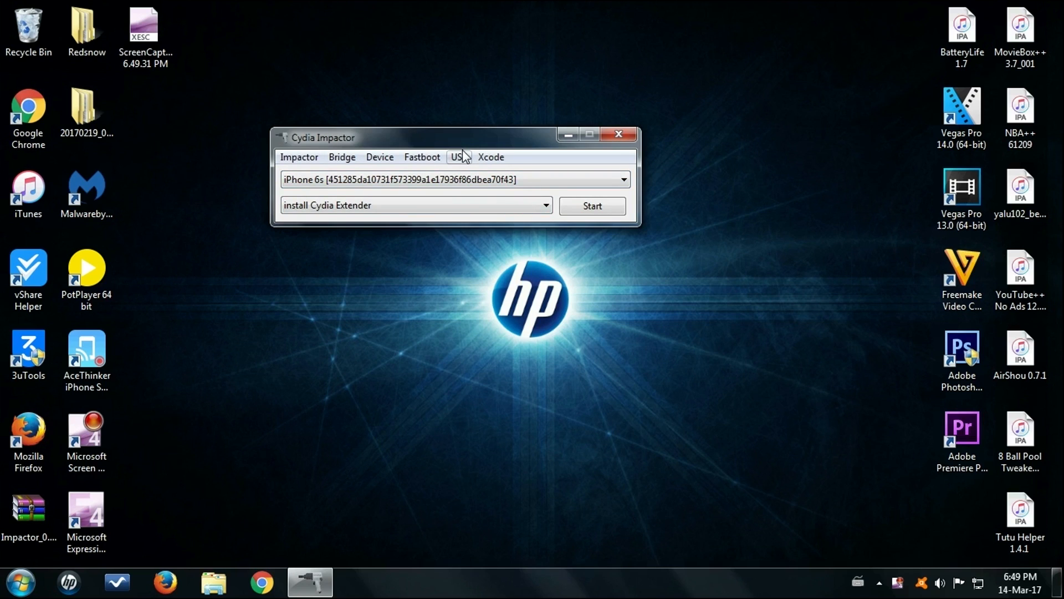
pyautogui.moveTo(675, 243)
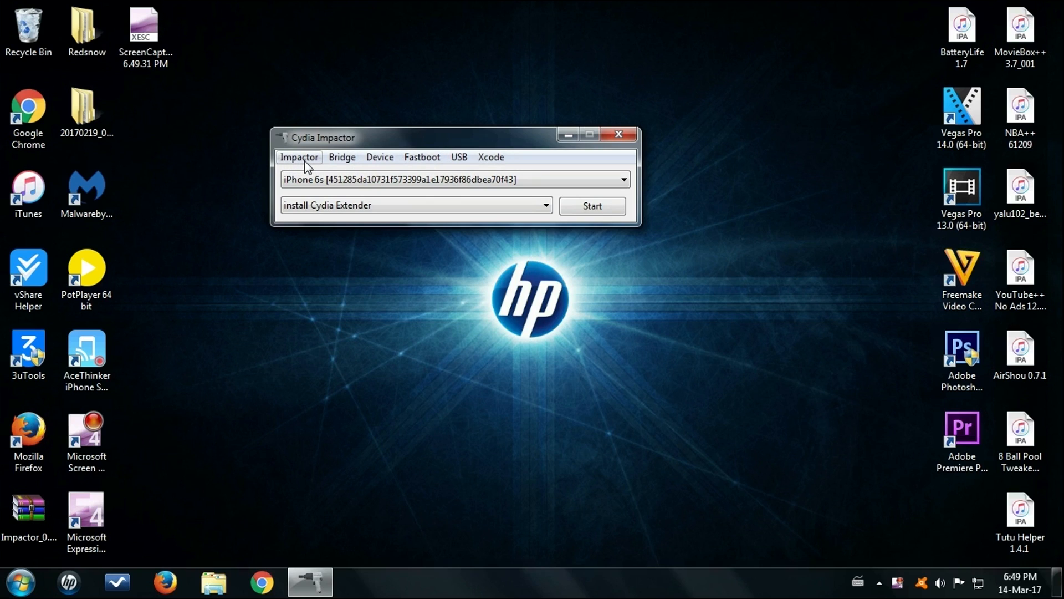
# Step: Browse the menus, then choose Xcode > Revoke Certificates
pyautogui.click(299, 157)
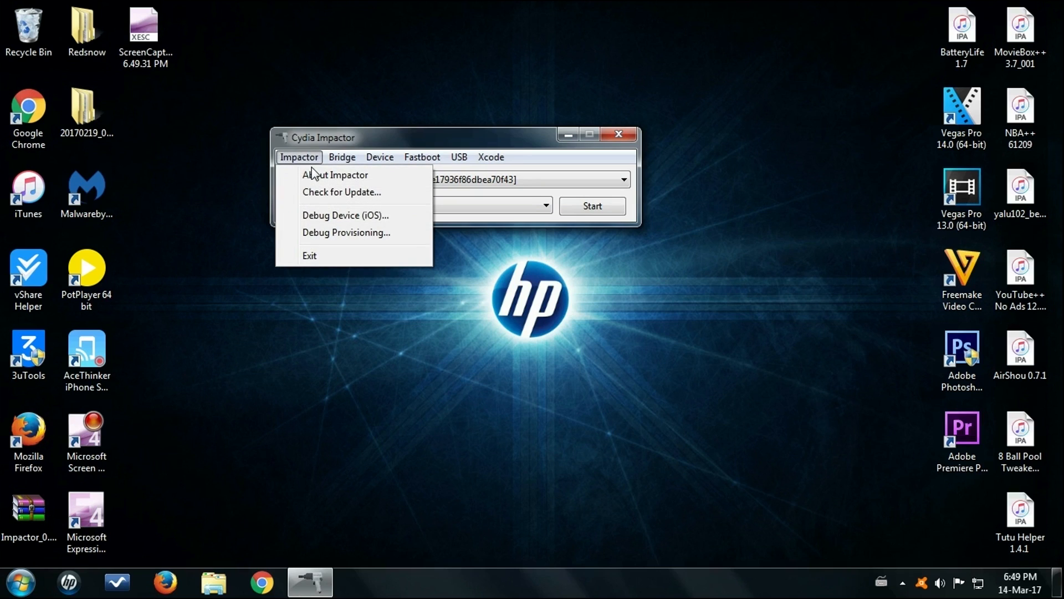
pyautogui.moveTo(316, 198)
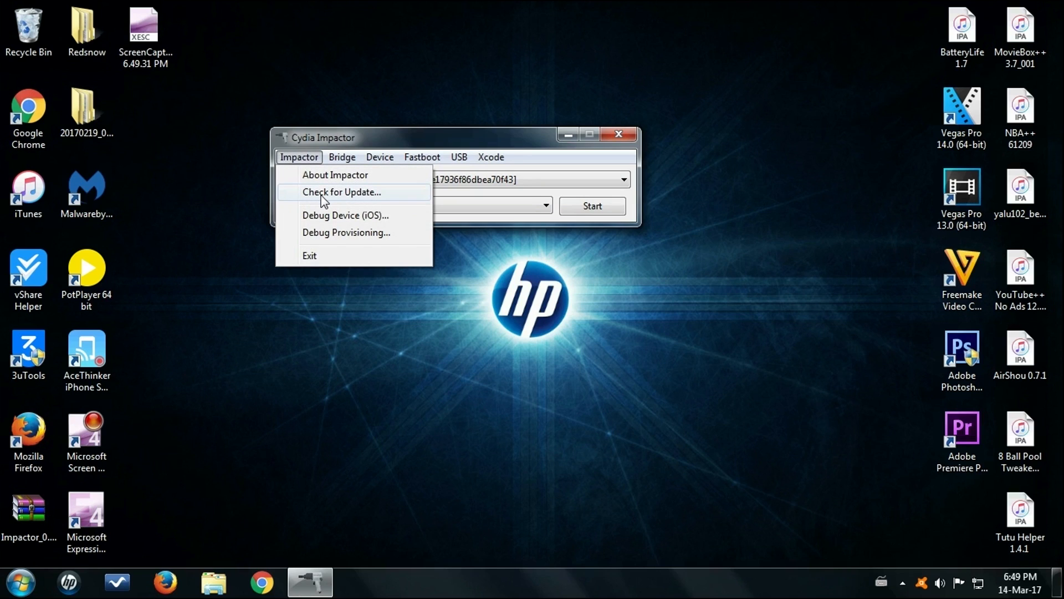
pyautogui.click(339, 192)
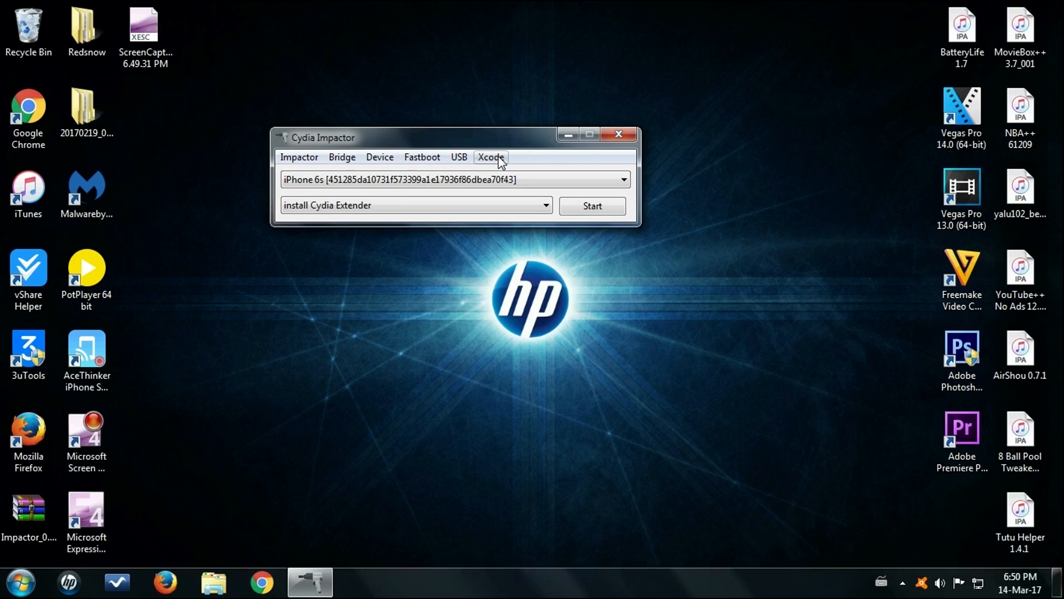
pyautogui.click(491, 157)
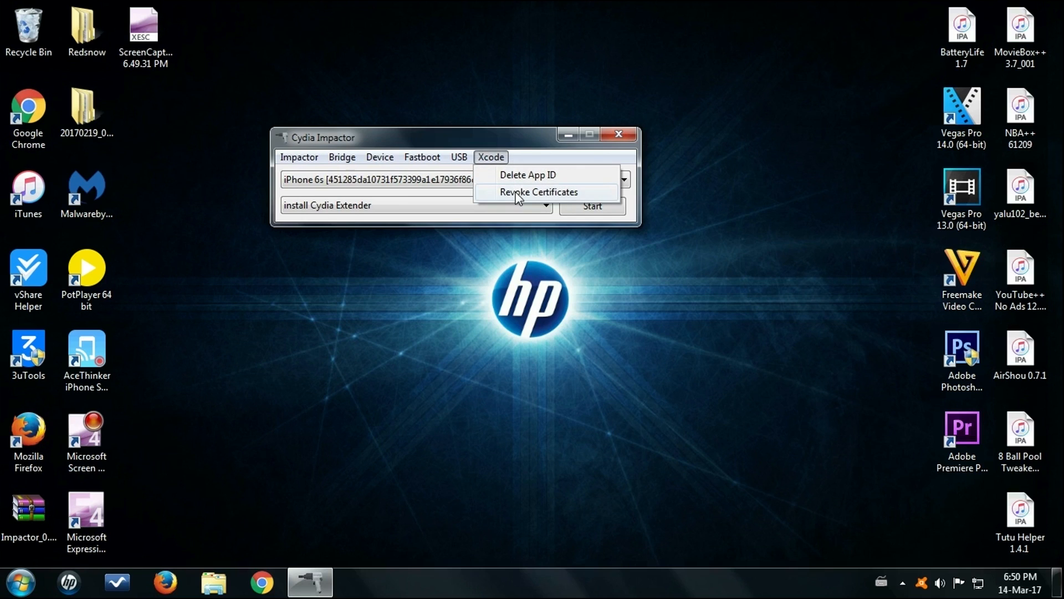
pyautogui.click(539, 192)
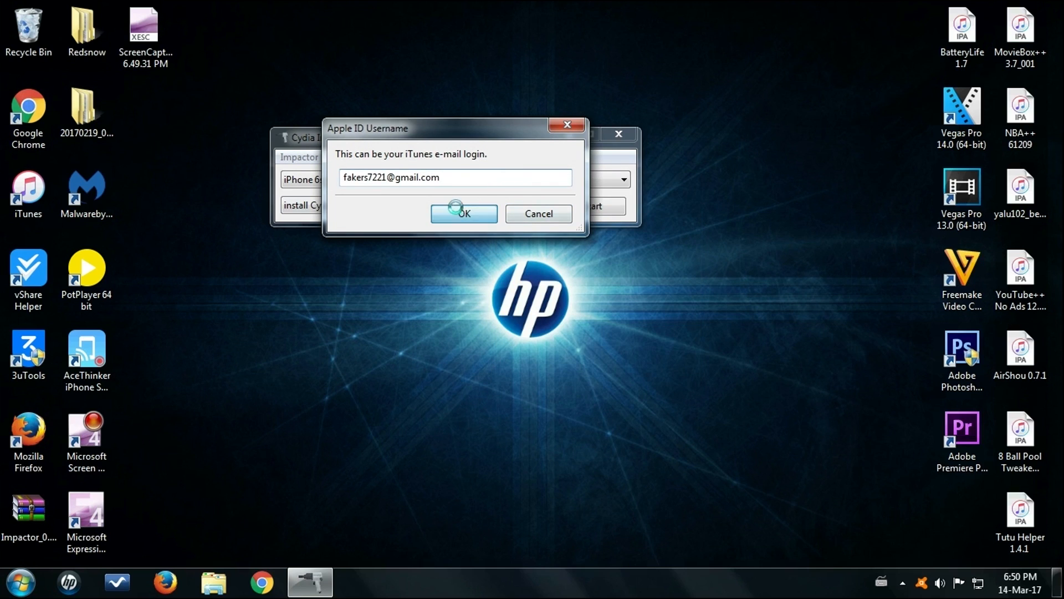
# Step: Sign in with the Apple ID username and password, then acknowledge the one-certificate-revoked message
pyautogui.click(464, 214)
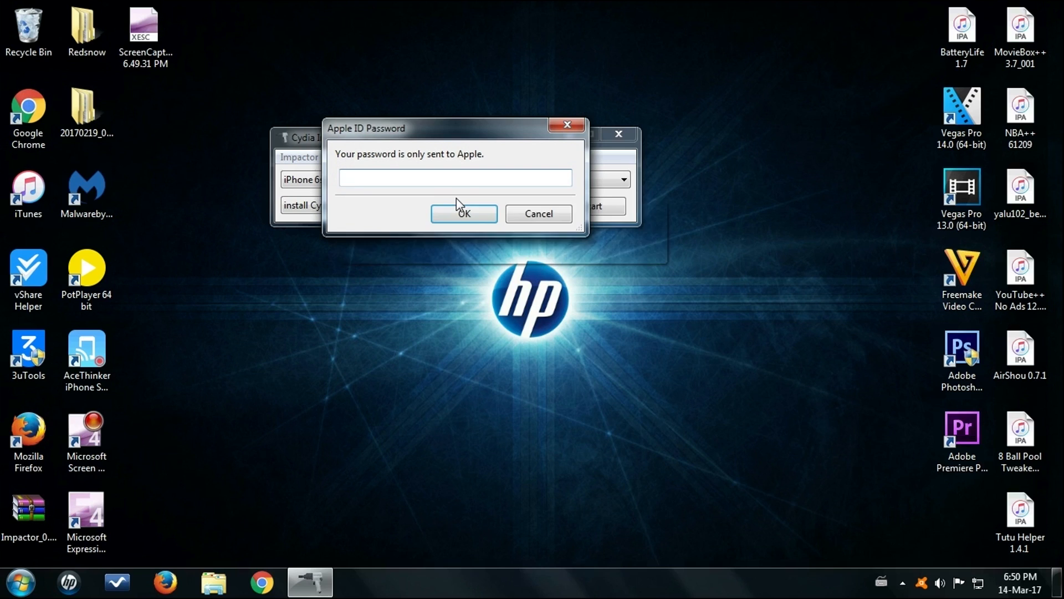
pyautogui.click(455, 177)
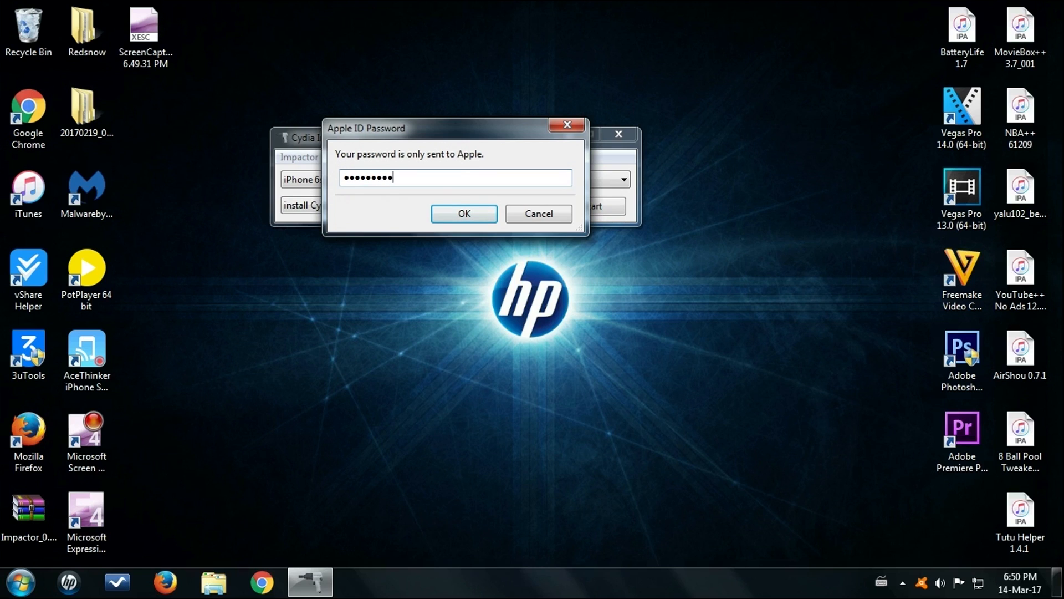
pyautogui.click(465, 214)
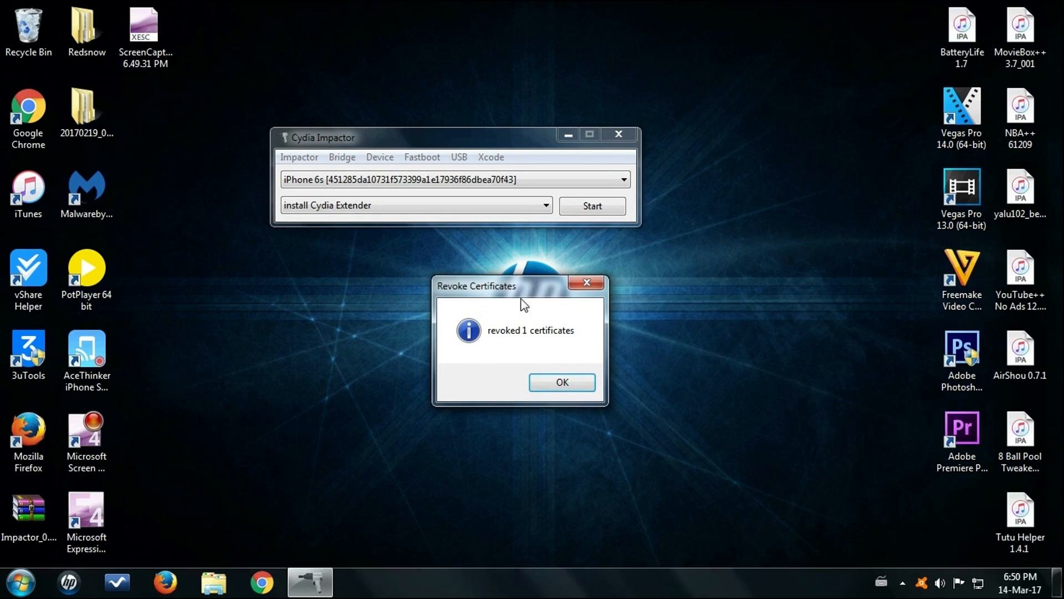
pyautogui.click(562, 382)
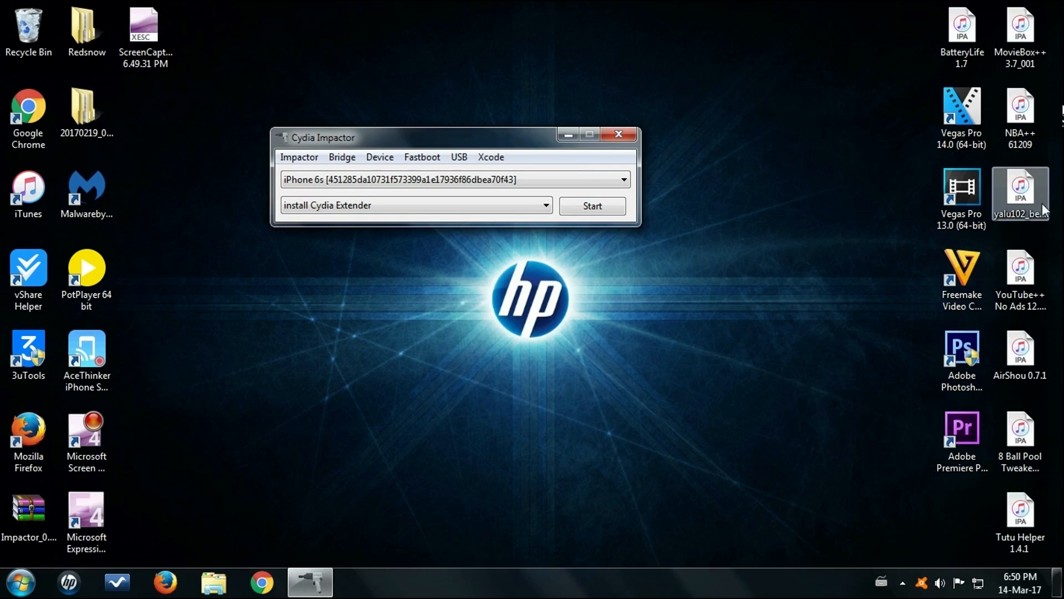
# Step: Drop the yalu102 IPA onto Impactor and submit the Apple ID password to begin installing
pyautogui.moveTo(1020, 187); pyautogui.dragTo(432, 147)
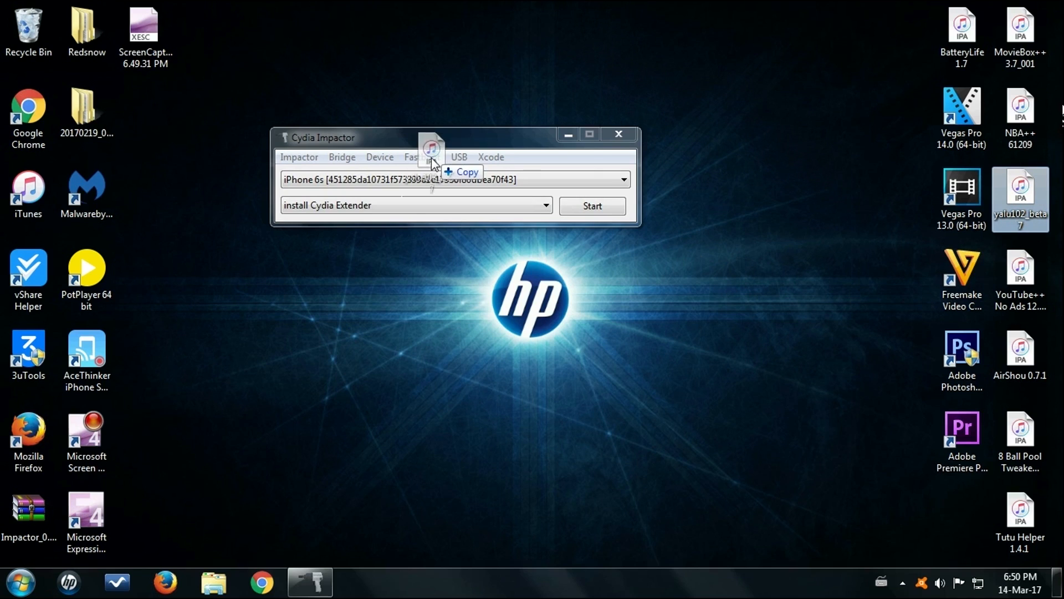
pyautogui.rightClick(408, 177)
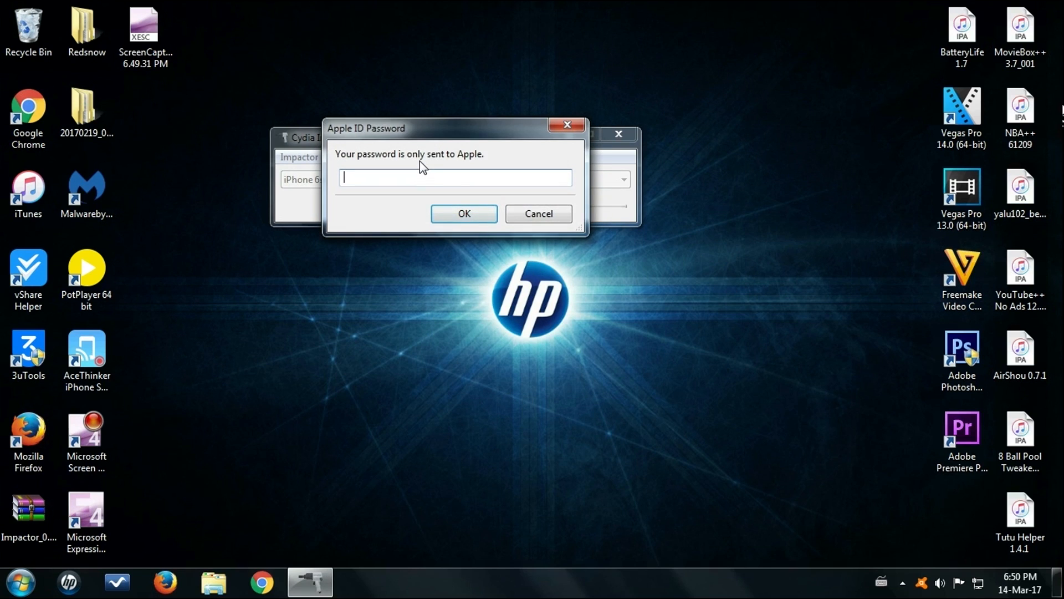
pyautogui.write('••')
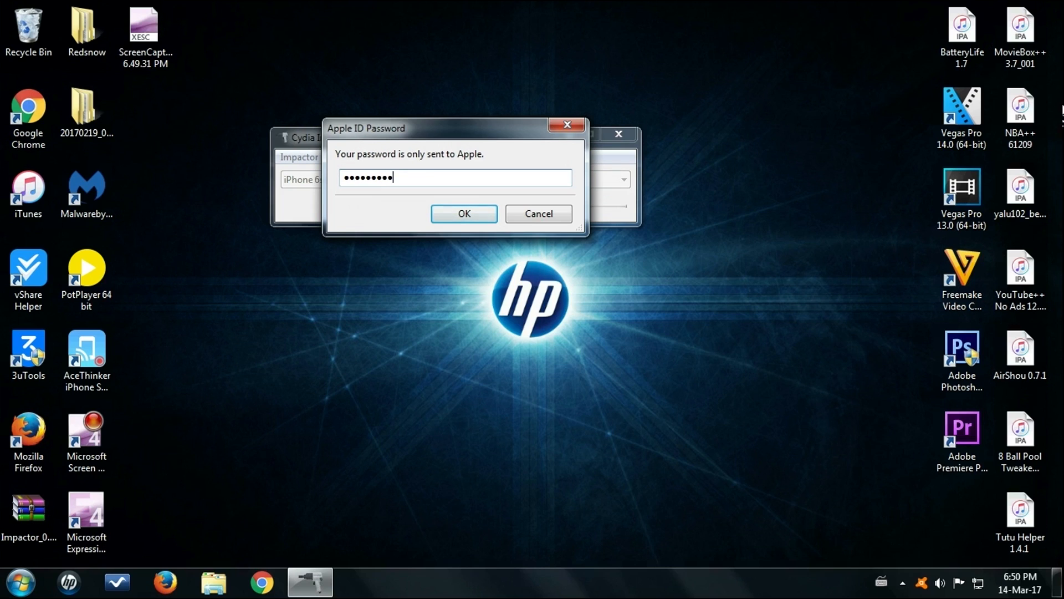
pyautogui.click(464, 214)
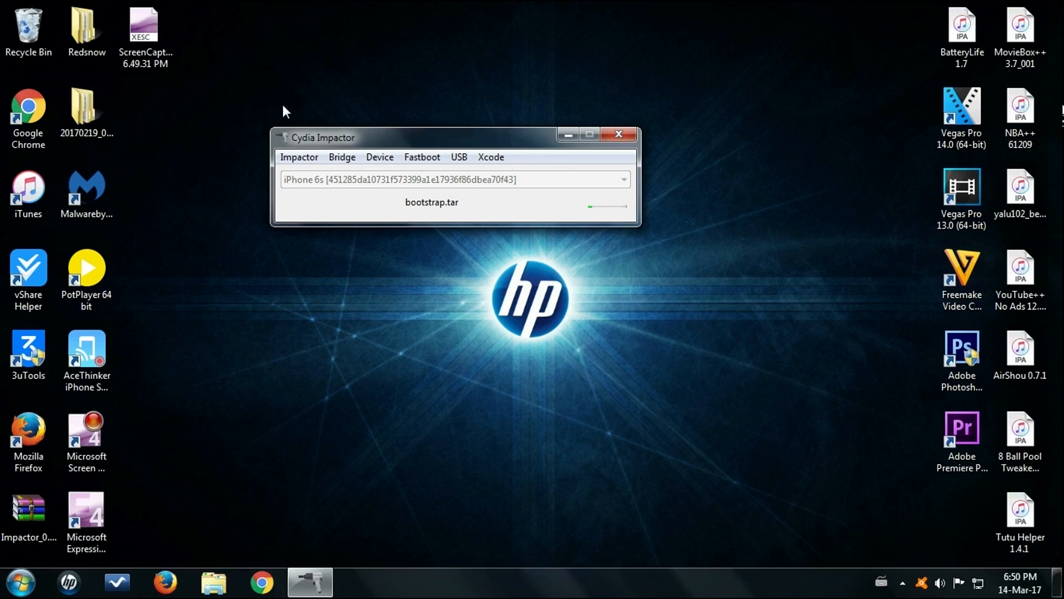
pyautogui.moveTo(286, 253)
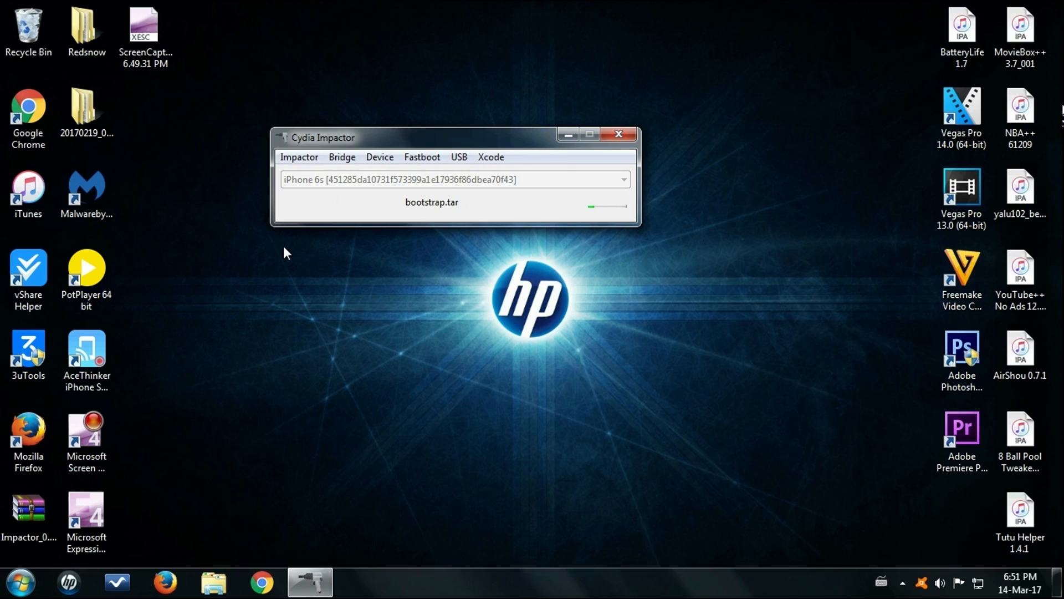
pyautogui.moveTo(329, 259)
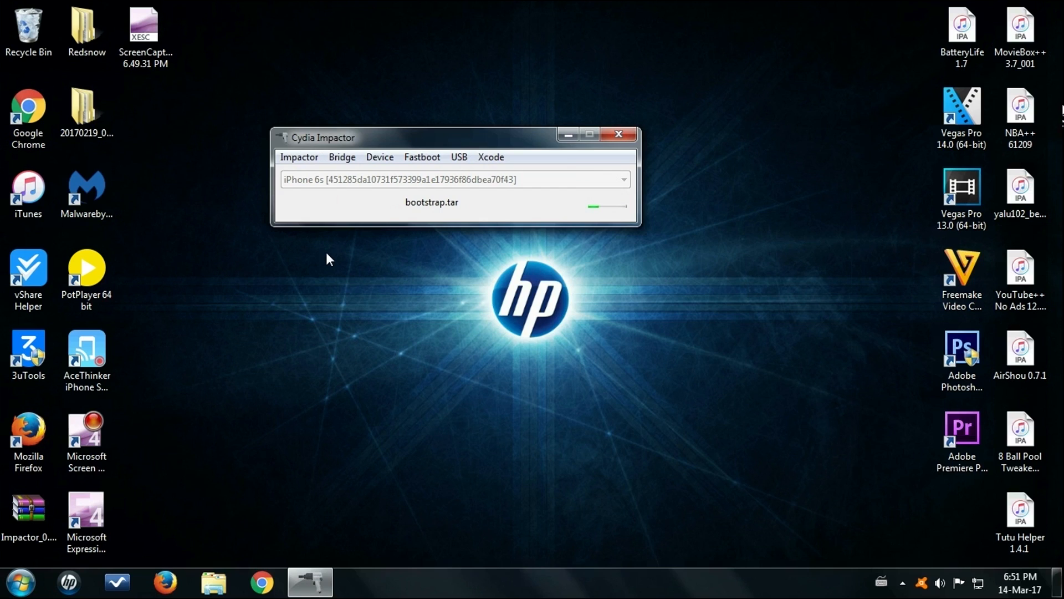
pyautogui.moveTo(352, 196)
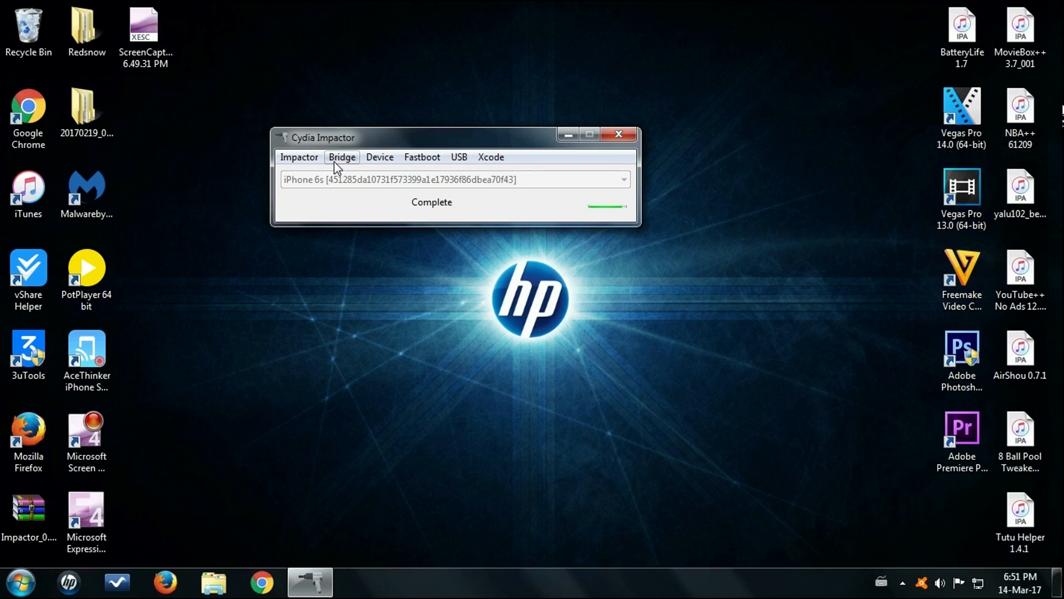
pyautogui.moveTo(410, 160)
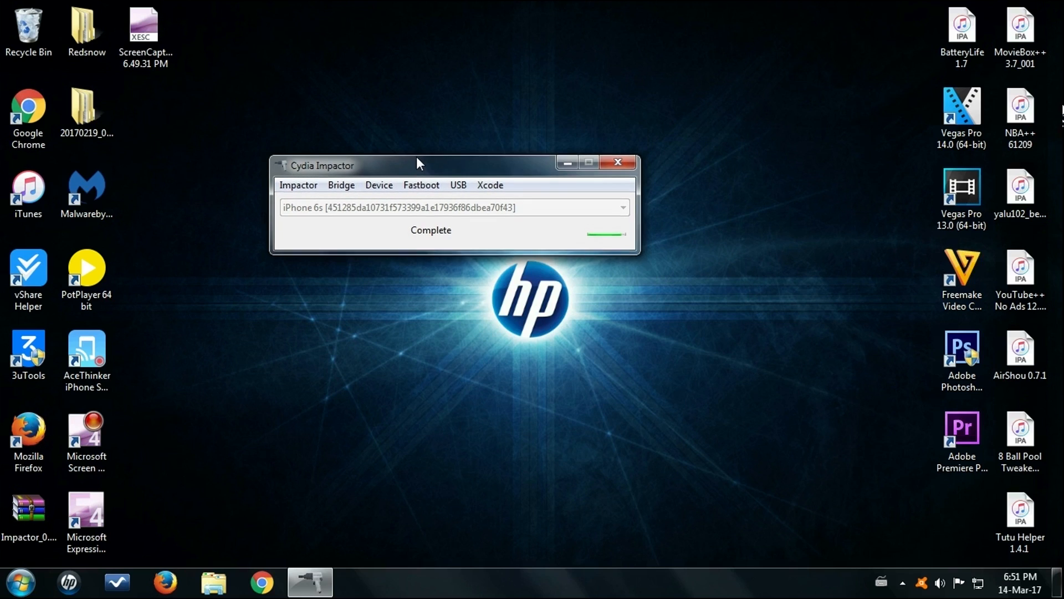
# Step: Drag the Impactor window lower and further right on the desktop
pyautogui.moveTo(417, 163); pyautogui.dragTo(458, 153)
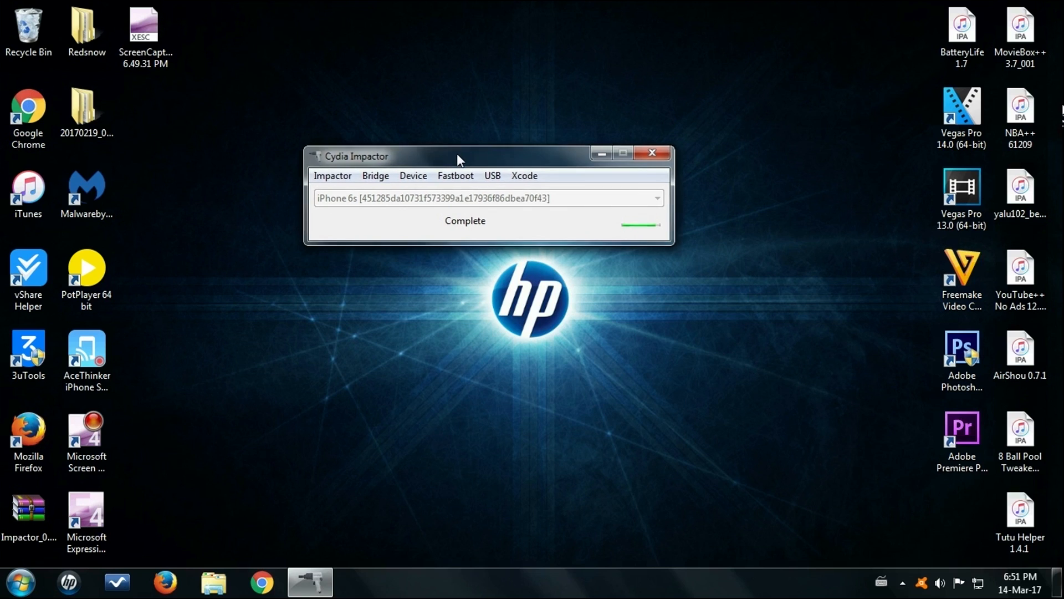
pyautogui.moveTo(458, 156); pyautogui.dragTo(476, 157)
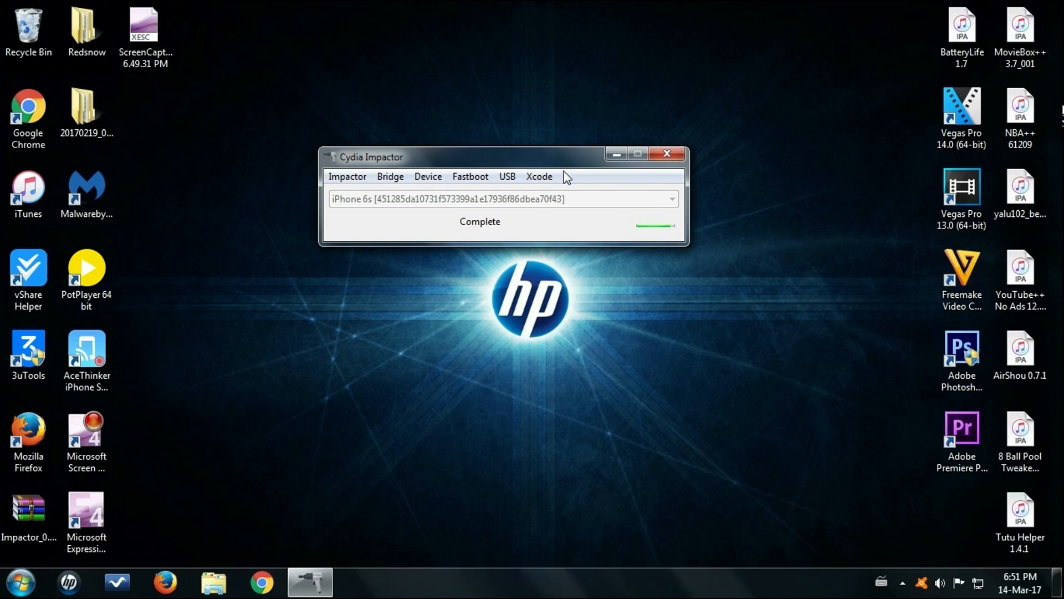
pyautogui.moveTo(663, 182)
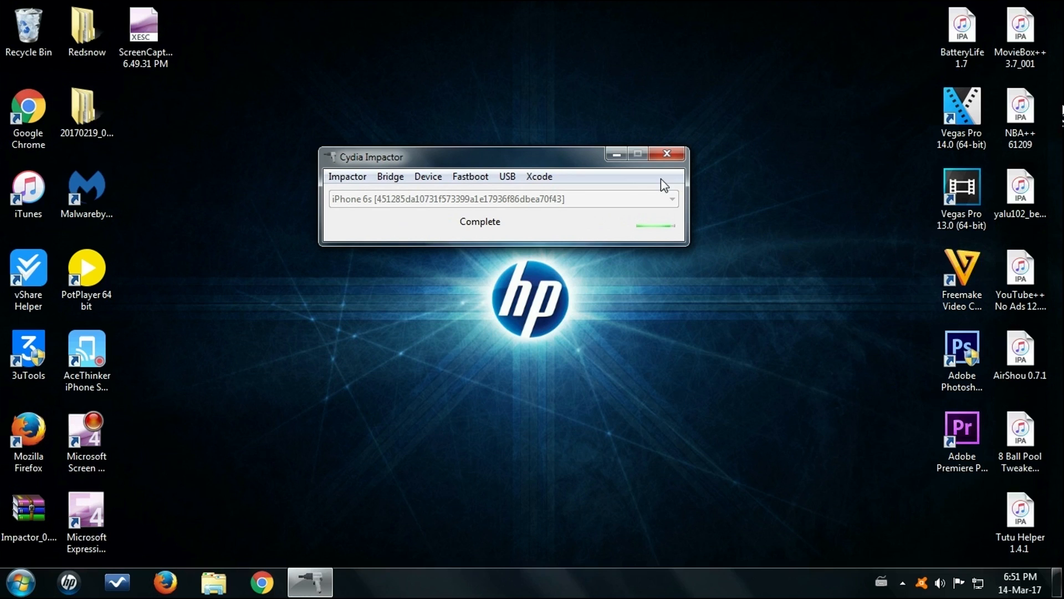
pyautogui.moveTo(444, 296)
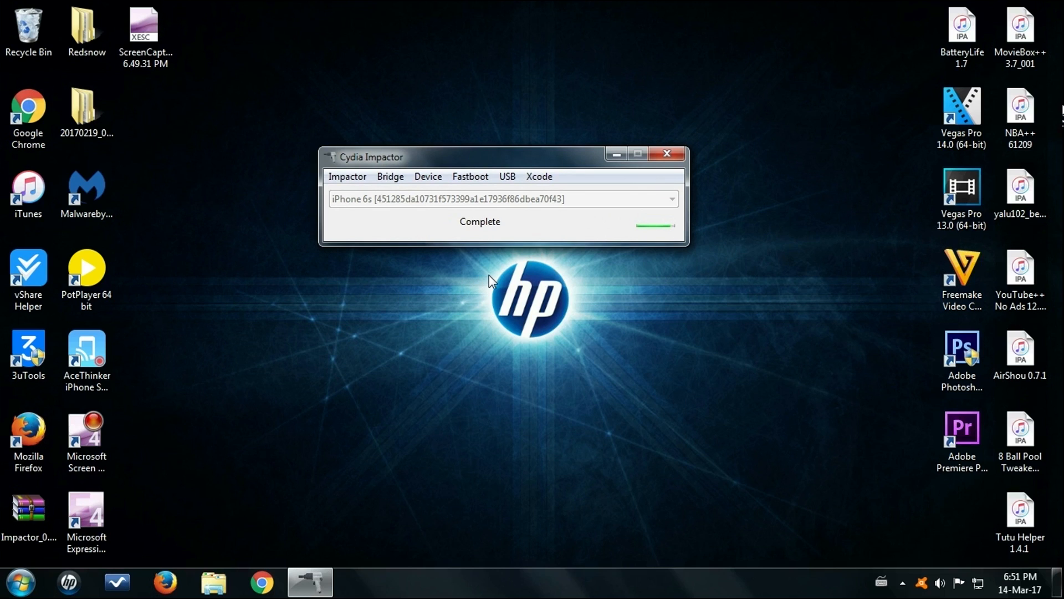
pyautogui.moveTo(499, 278)
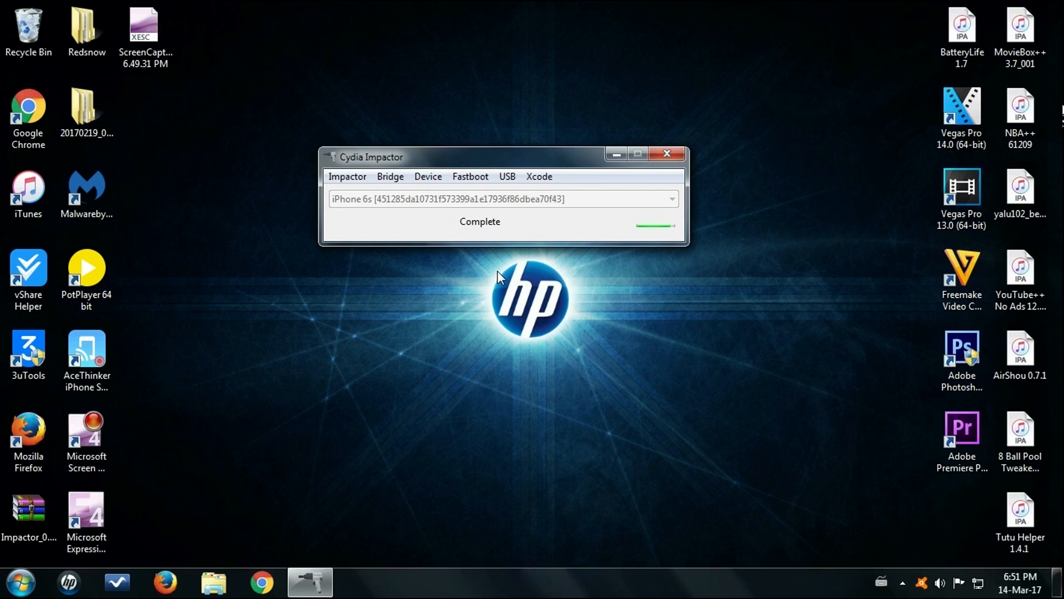
pyautogui.moveTo(514, 290)
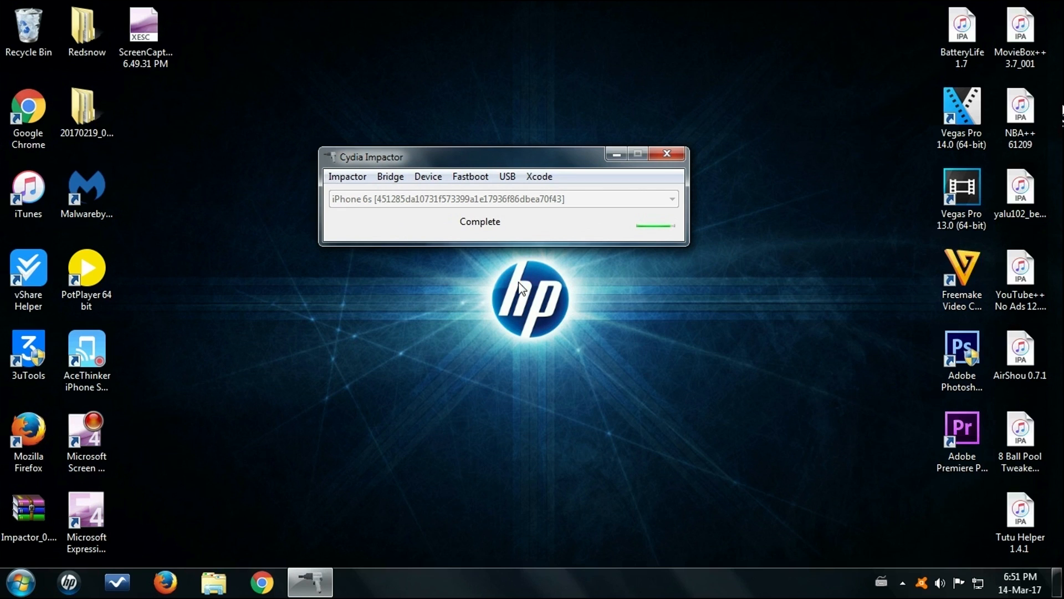